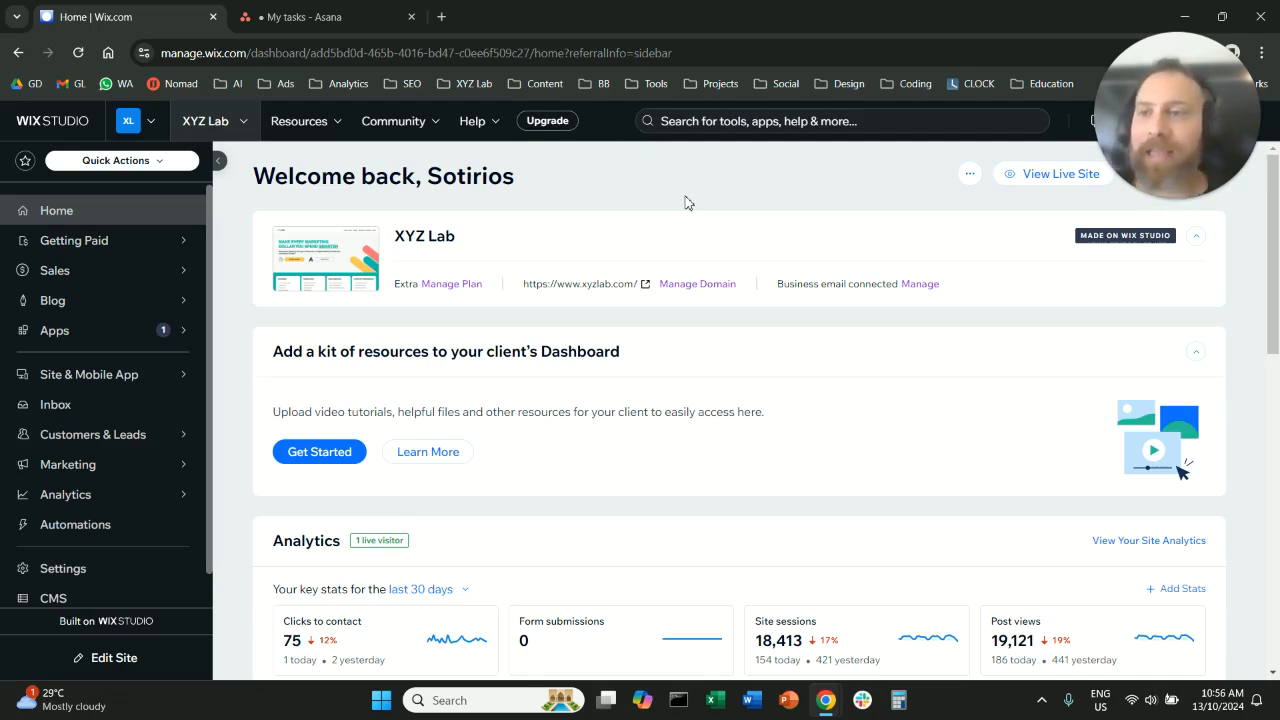
Search the dashboard for 'marketing integrations'.
{"action": "left_click", "coordinate": [840, 121]}
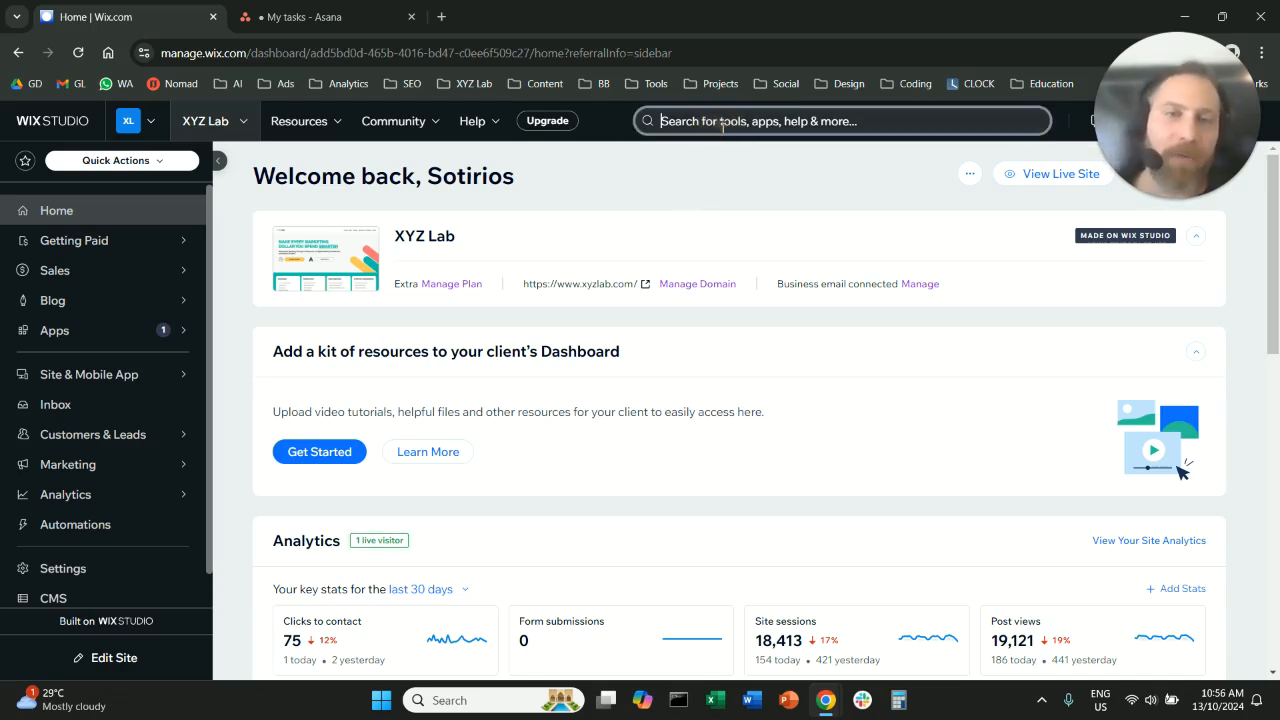
{"action": "type", "text": "marketing integrations"}
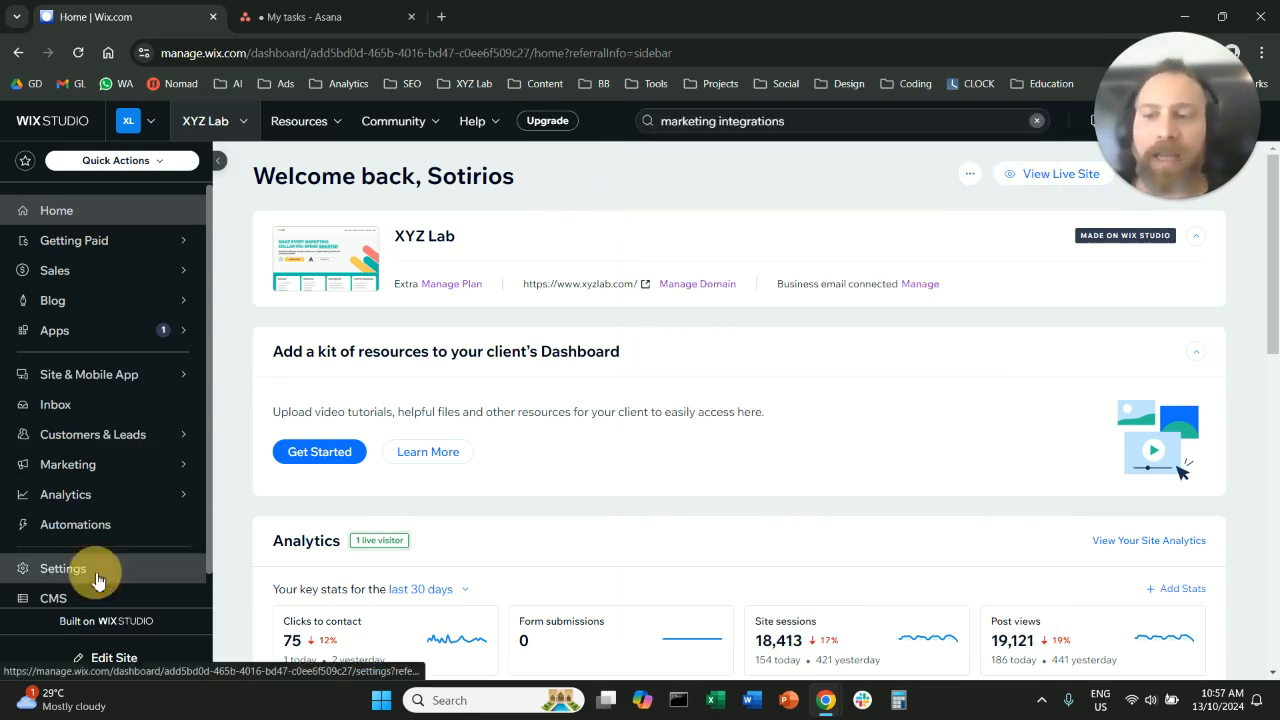
Go to Settings, then Marketing Integrations, and open Meta Pixel & CAPI.
{"action": "left_click", "coordinate": [63, 568]}
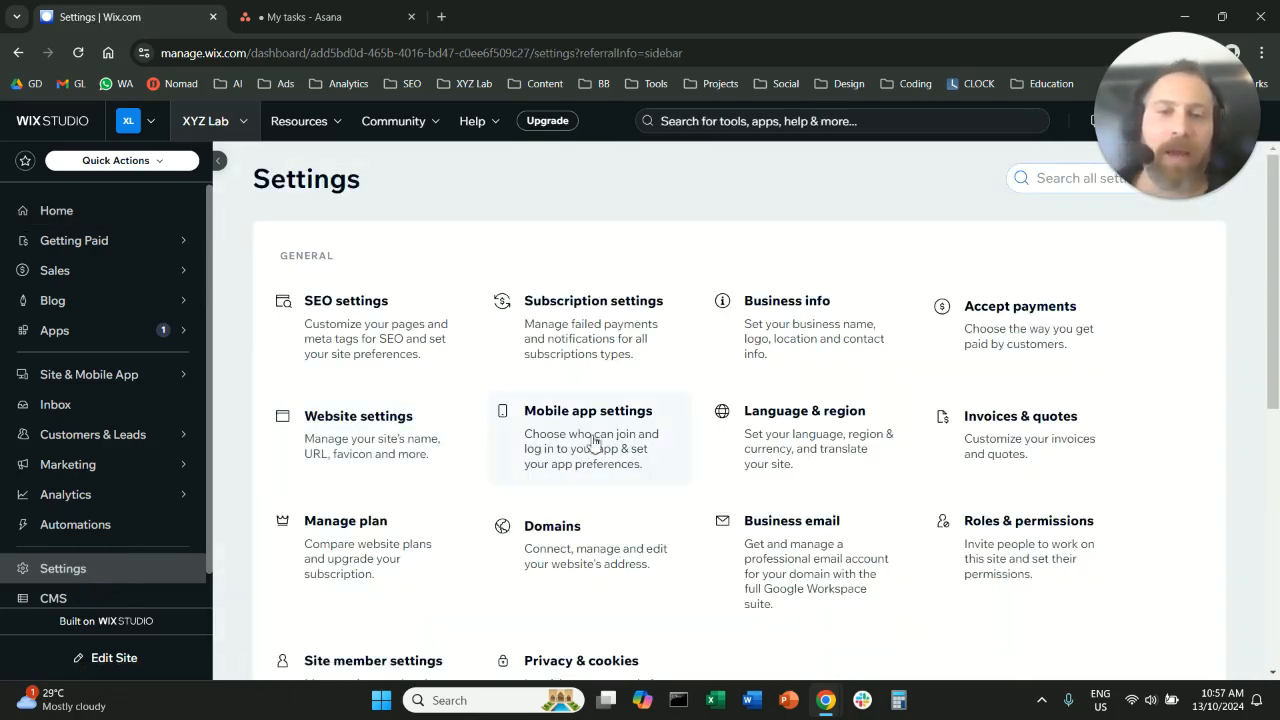
{"action": "scroll", "scroll_direction": "down", "scroll_amount": 3}
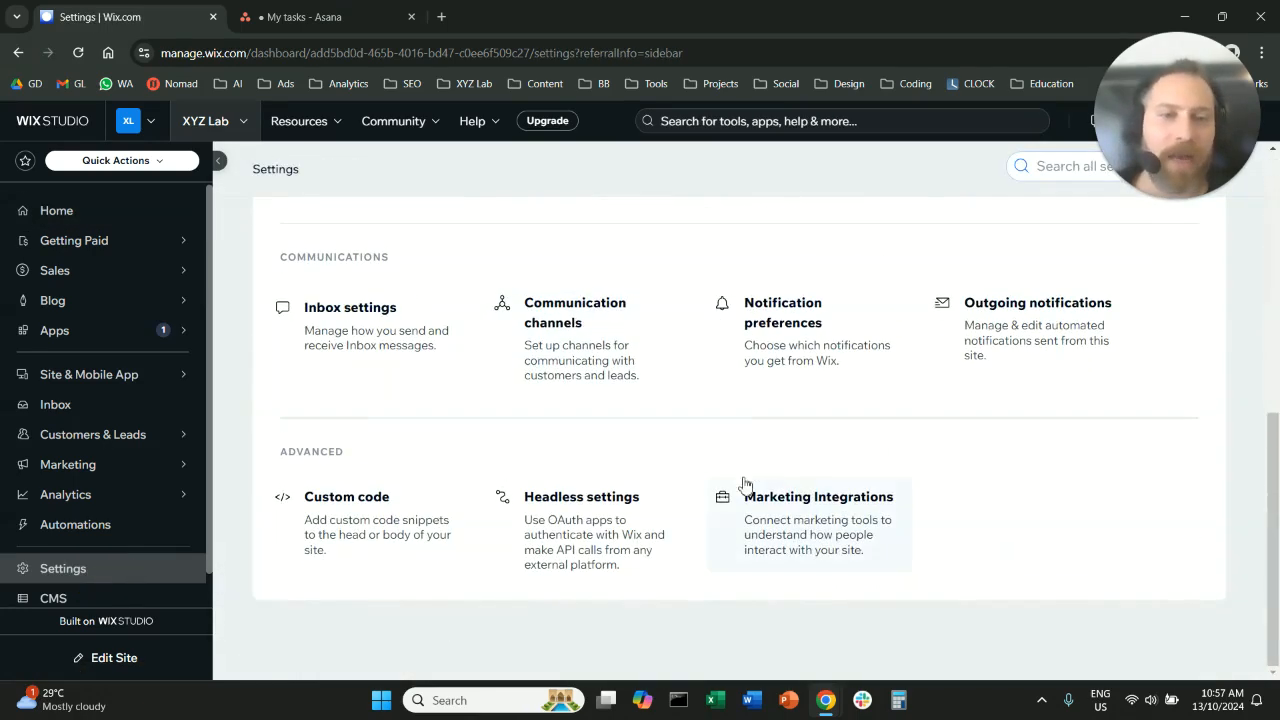
{"action": "double_click", "coordinate": [818, 496]}
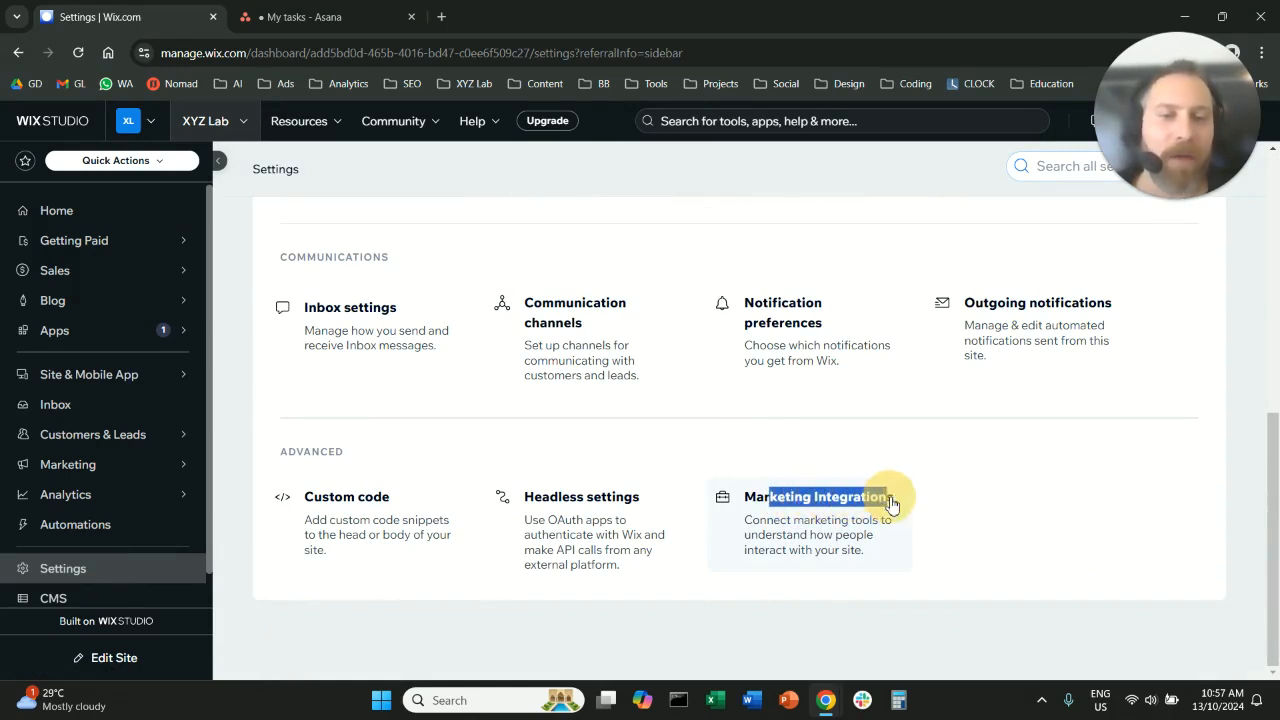
{"action": "left_click", "coordinate": [818, 497]}
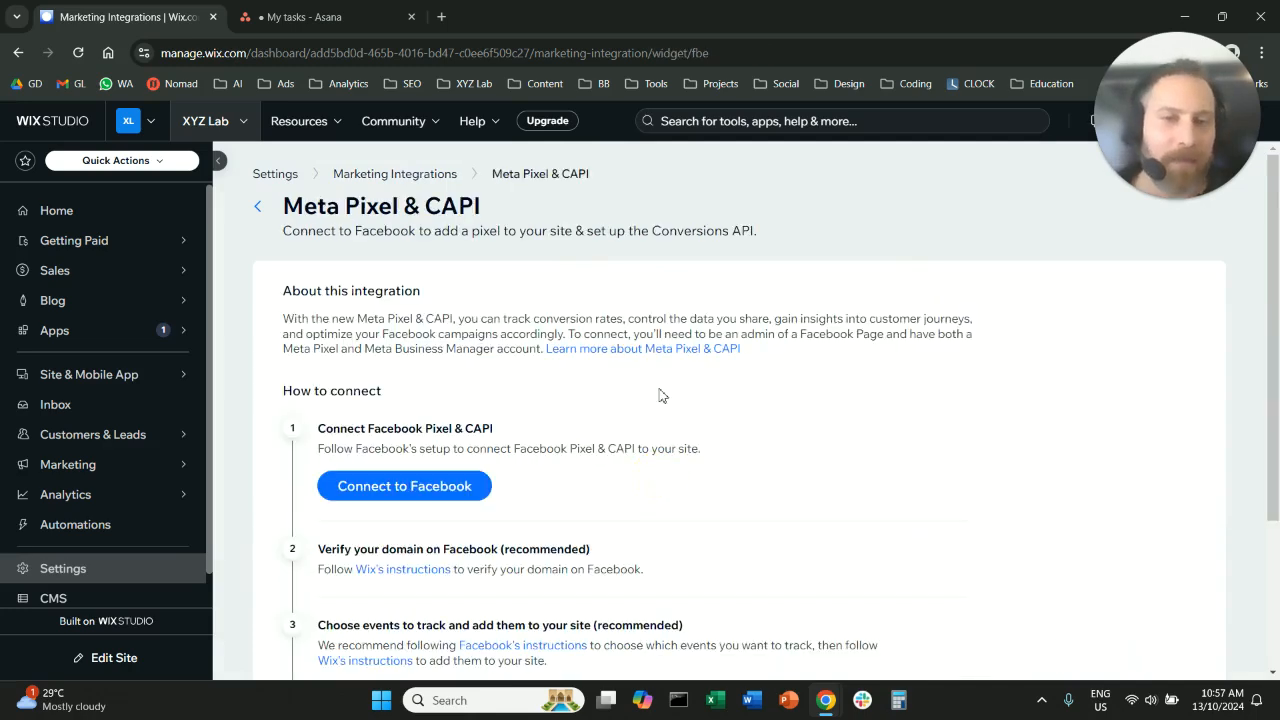
{"action": "scroll", "scroll_direction": "down", "scroll_amount": 3}
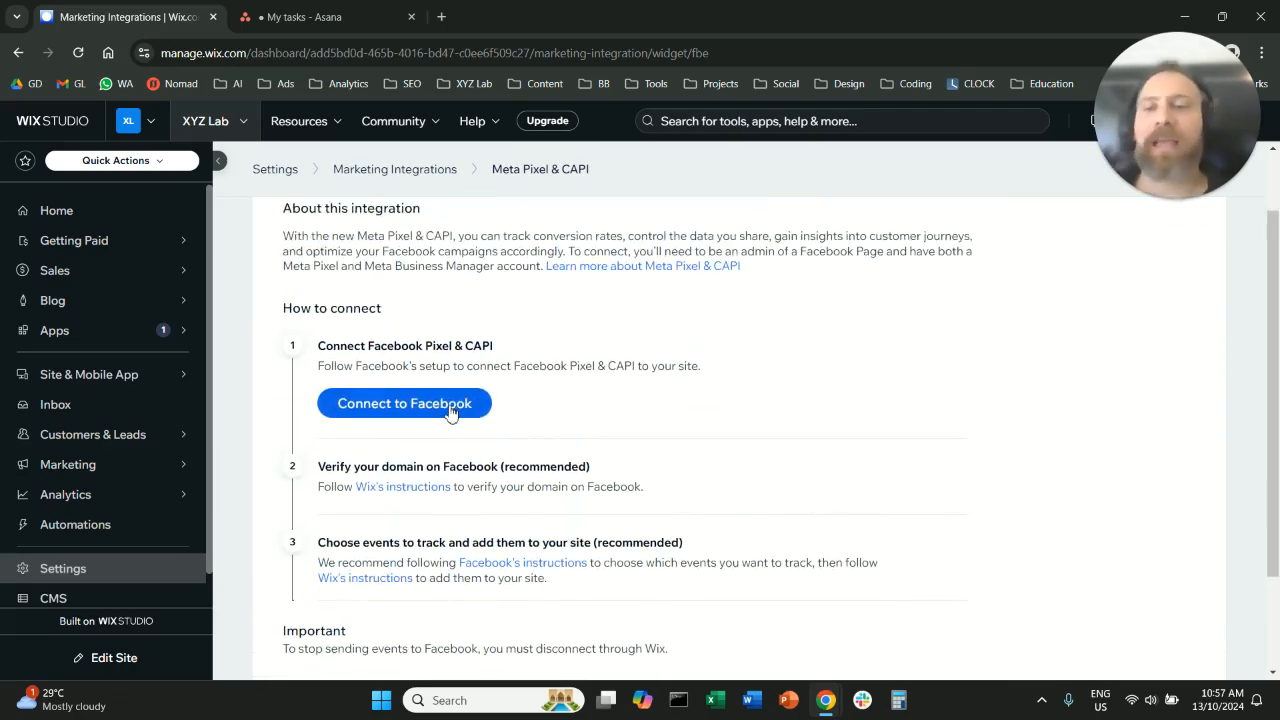
Connect to Facebook with the signed-in account and pass the permissions overview.
{"action": "left_click", "coordinate": [404, 403]}
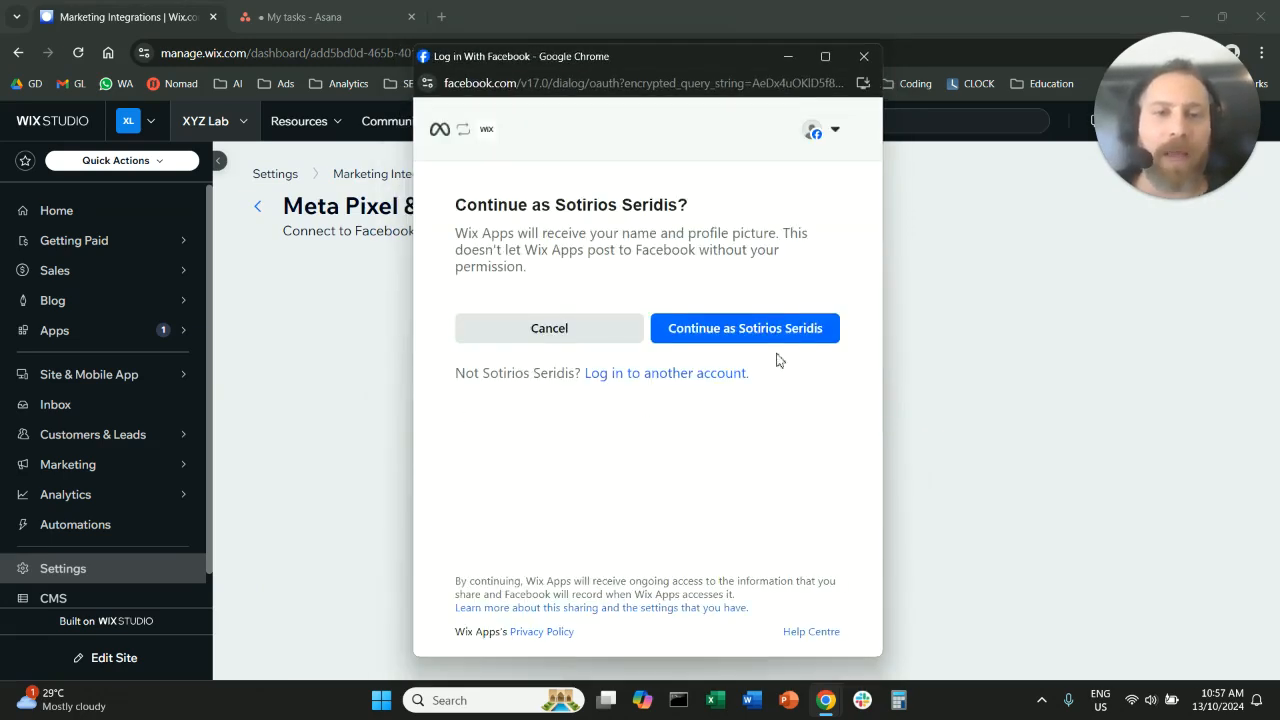
{"action": "left_click", "coordinate": [745, 328]}
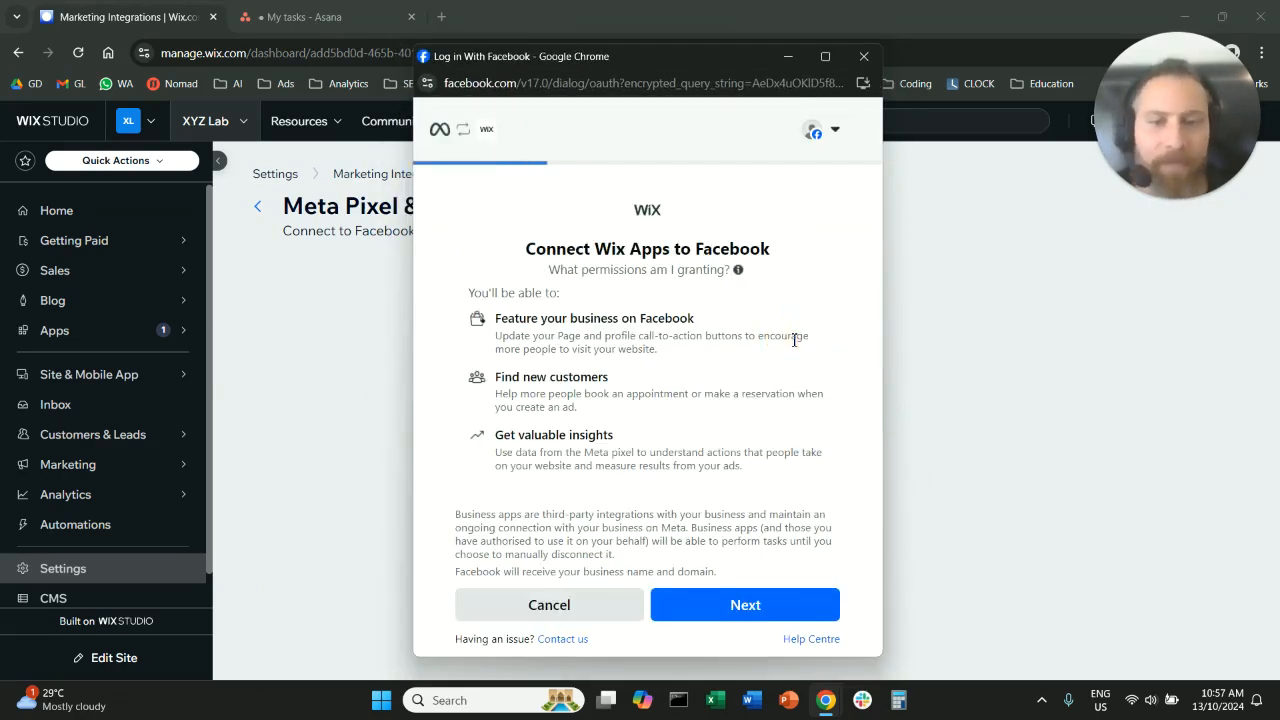
{"action": "left_click", "coordinate": [744, 604]}
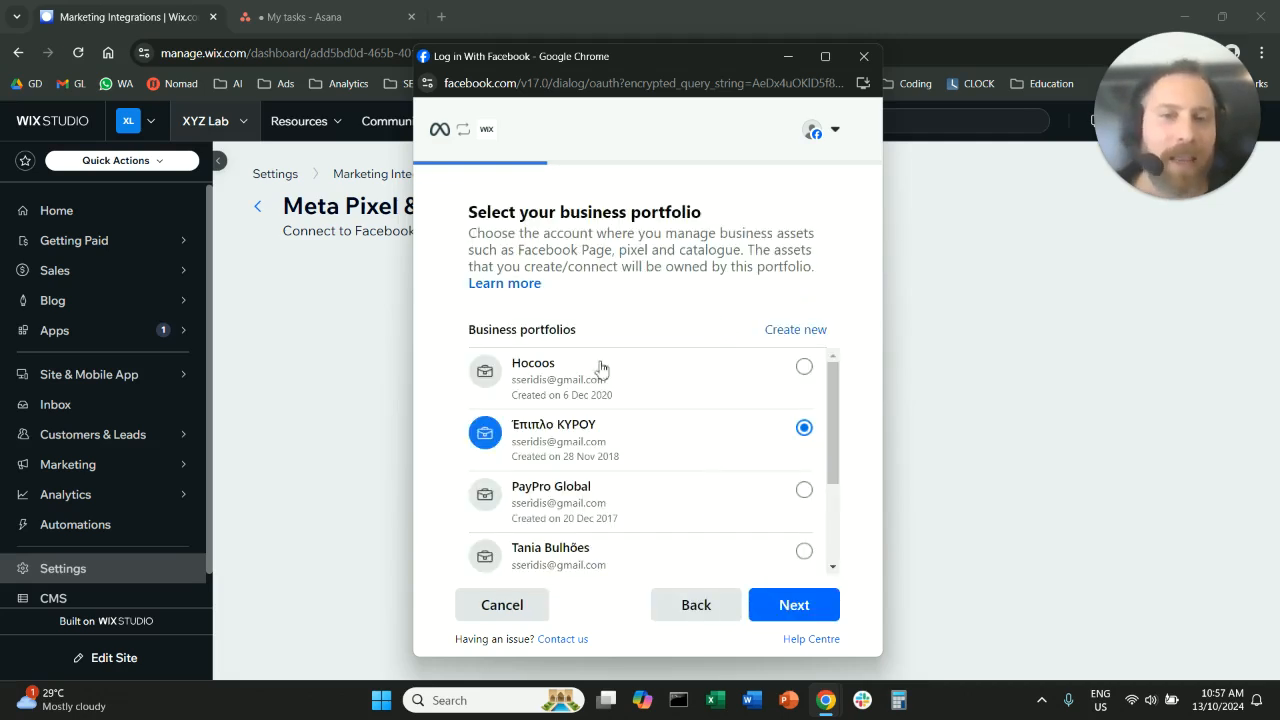
Choose the XYZ Lab business portfolio and the XYZ Lab Facebook Page.
{"action": "scroll", "scroll_direction": "down", "scroll_amount": 3}
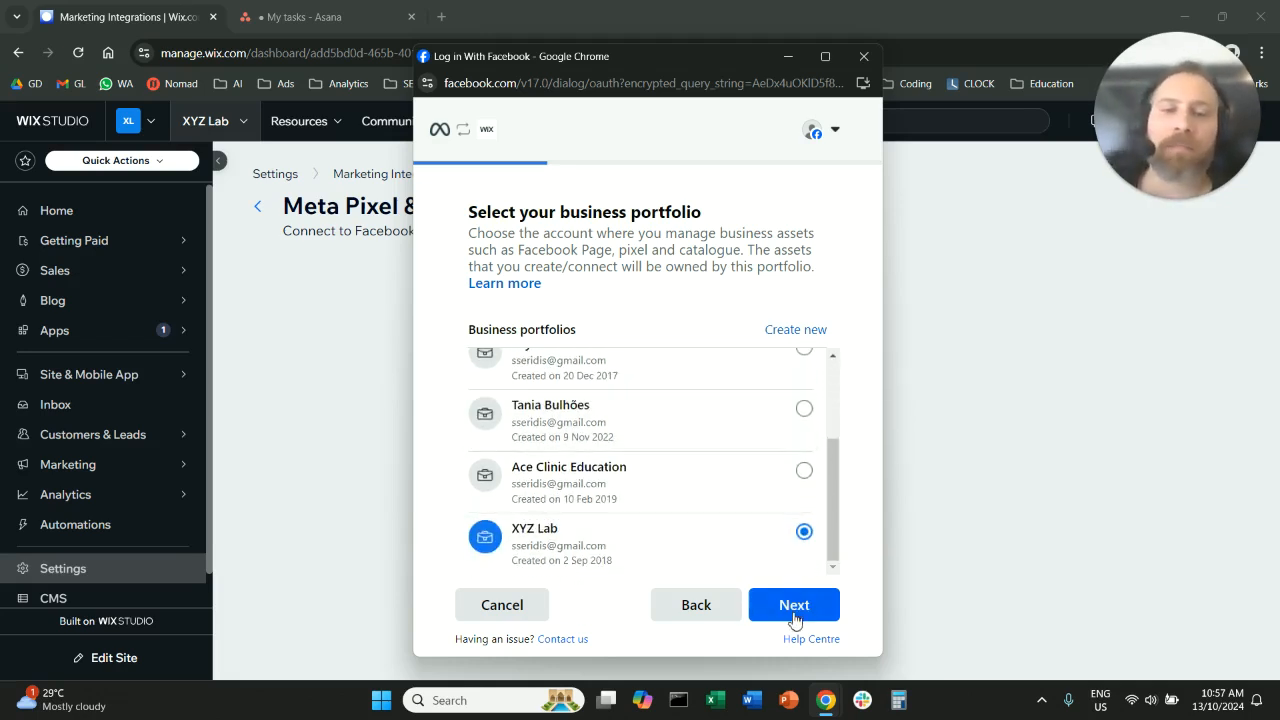
{"action": "left_click", "coordinate": [794, 604]}
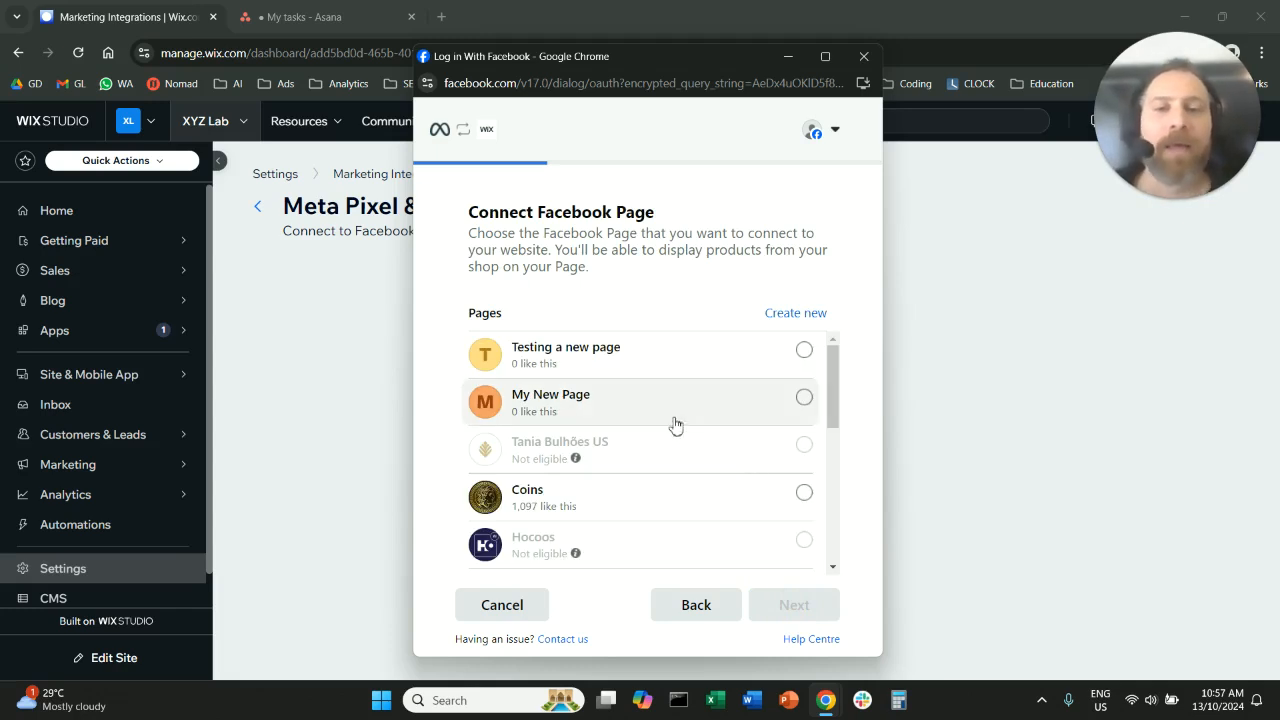
{"action": "scroll", "scroll_direction": "down", "scroll_amount": 3}
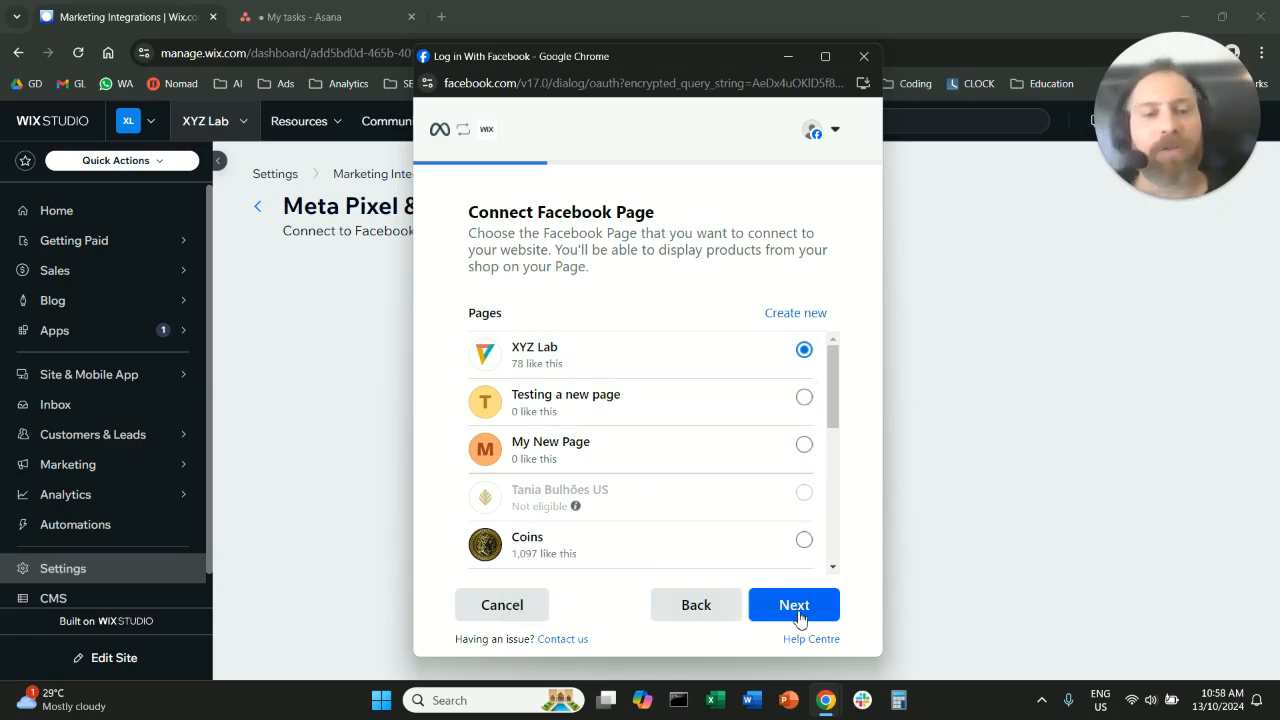
{"action": "left_click", "coordinate": [794, 604]}
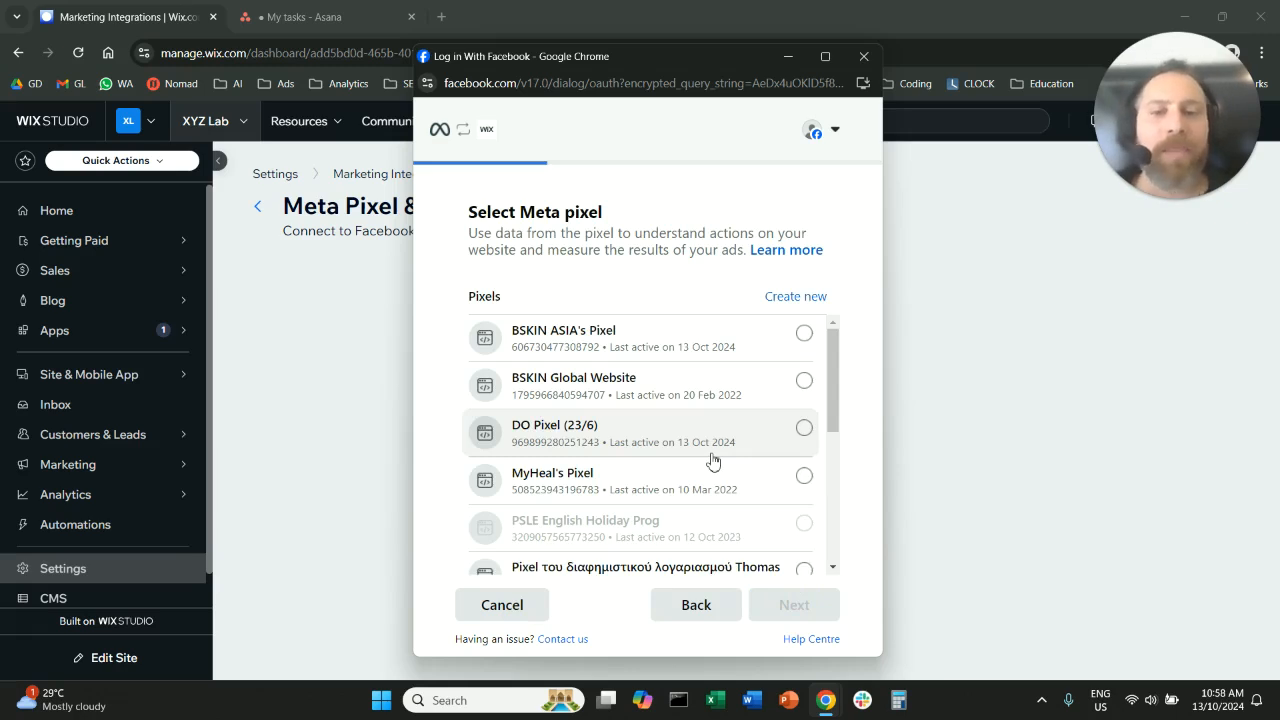
{"action": "scroll", "scroll_direction": "down", "scroll_amount": 3}
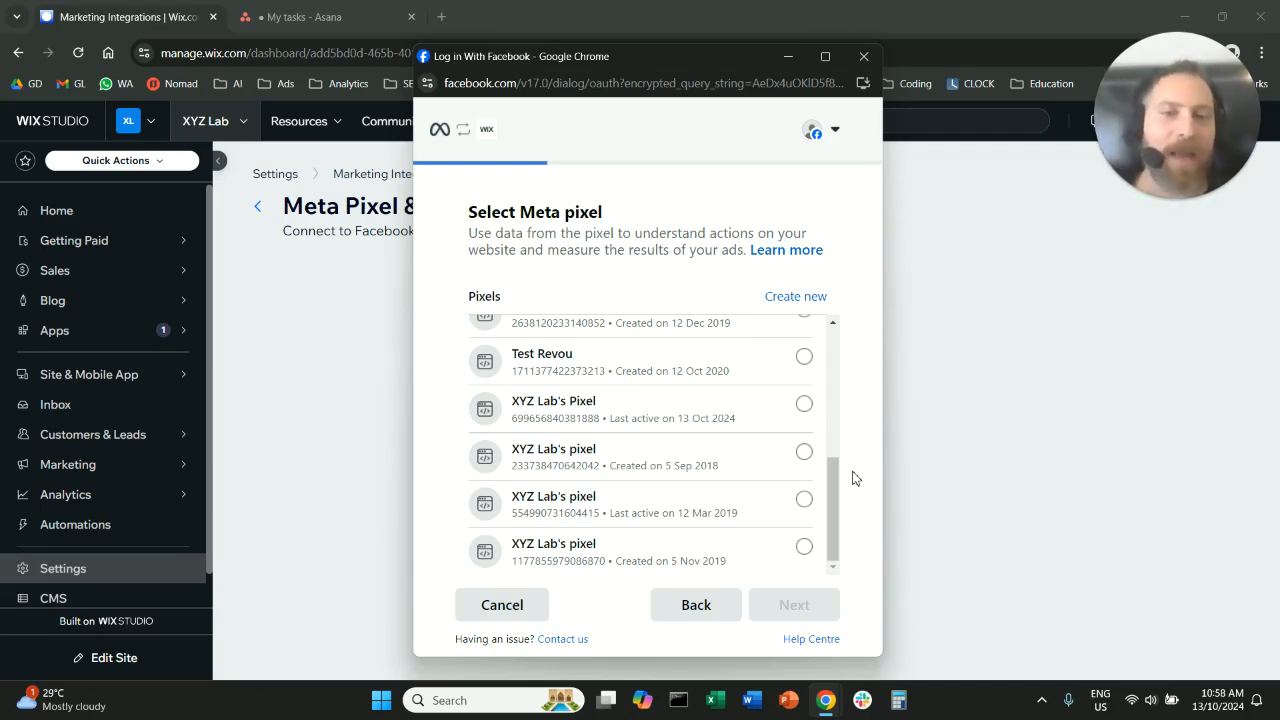
{"action": "left_click", "coordinate": [803, 403]}
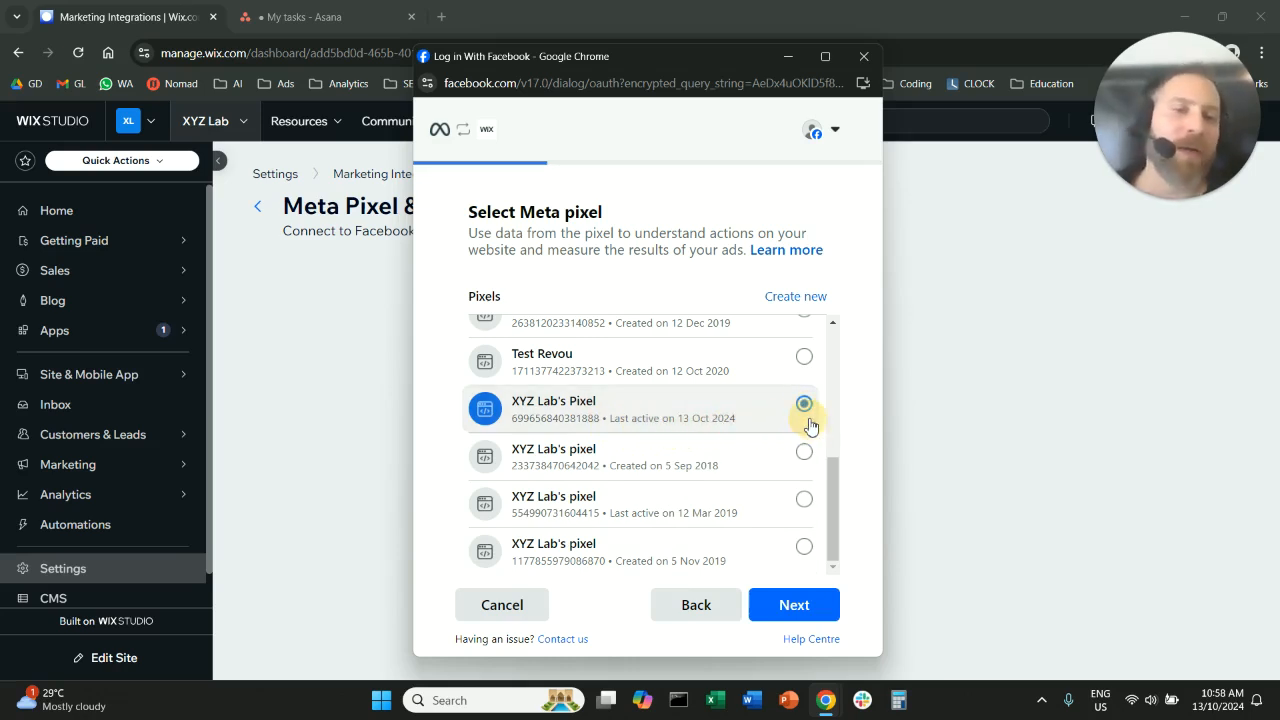
{"action": "left_click", "coordinate": [803, 404]}
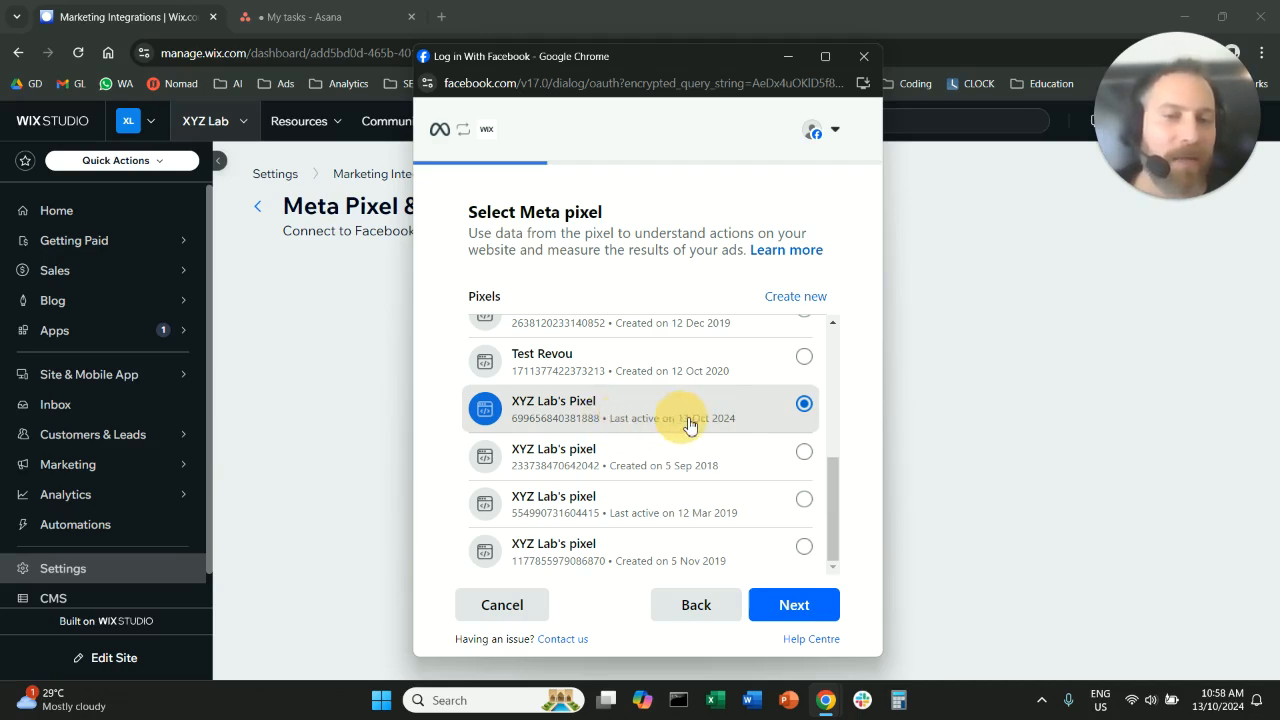
Confirm the pixel, portfolio and page settings and approve the business permissions.
{"action": "left_click", "coordinate": [794, 604]}
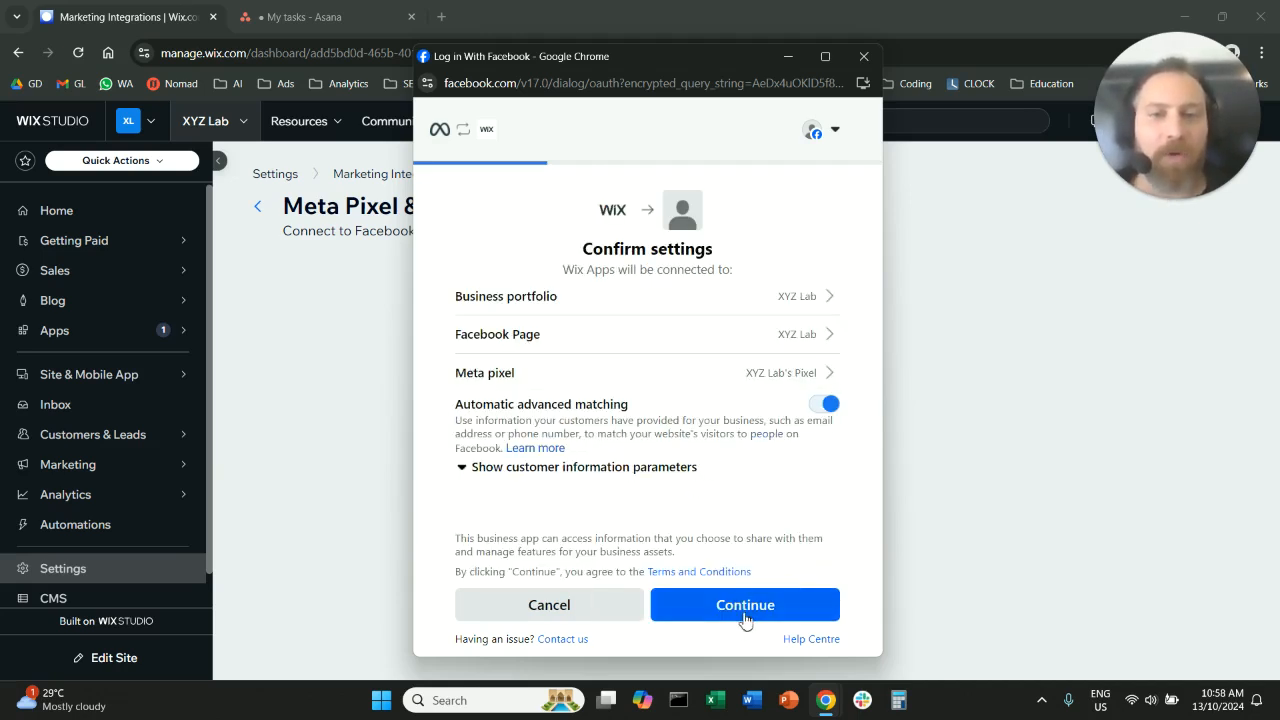
{"action": "left_click", "coordinate": [744, 604]}
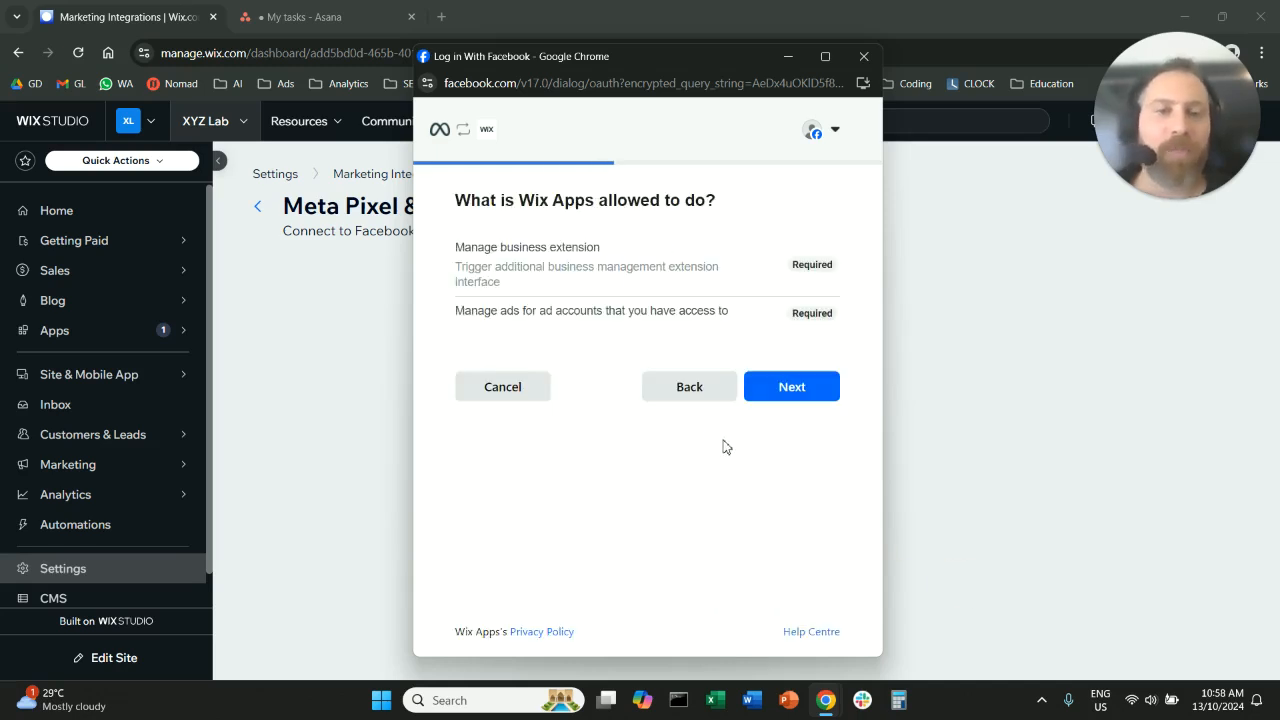
{"action": "mouse_move", "coordinate": [667, 470]}
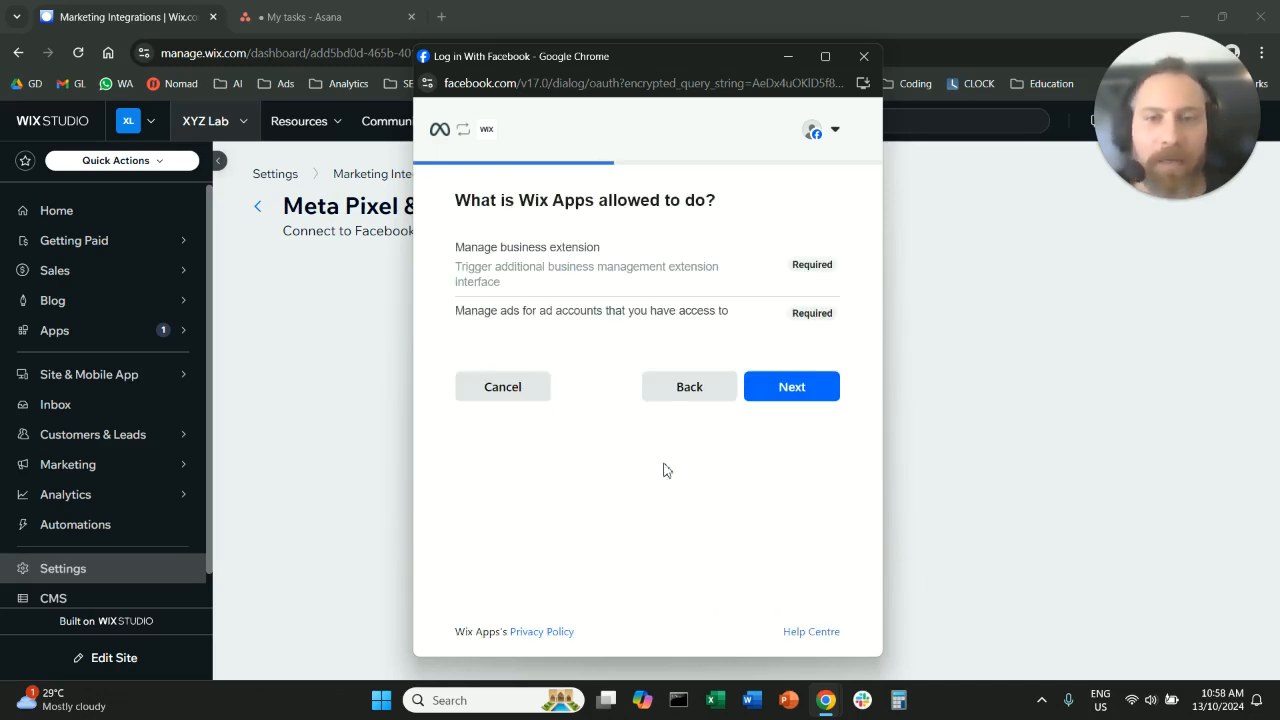
{"action": "left_click", "coordinate": [791, 386]}
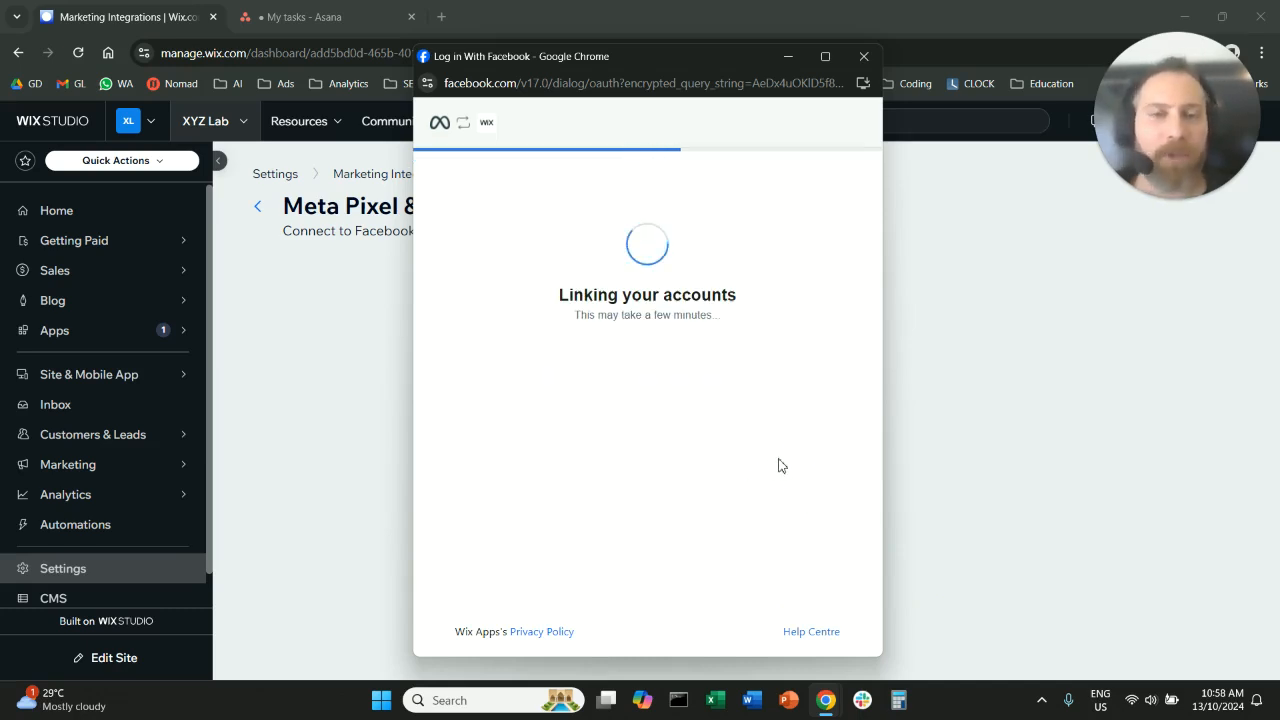
{"action": "mouse_move", "coordinate": [860, 431]}
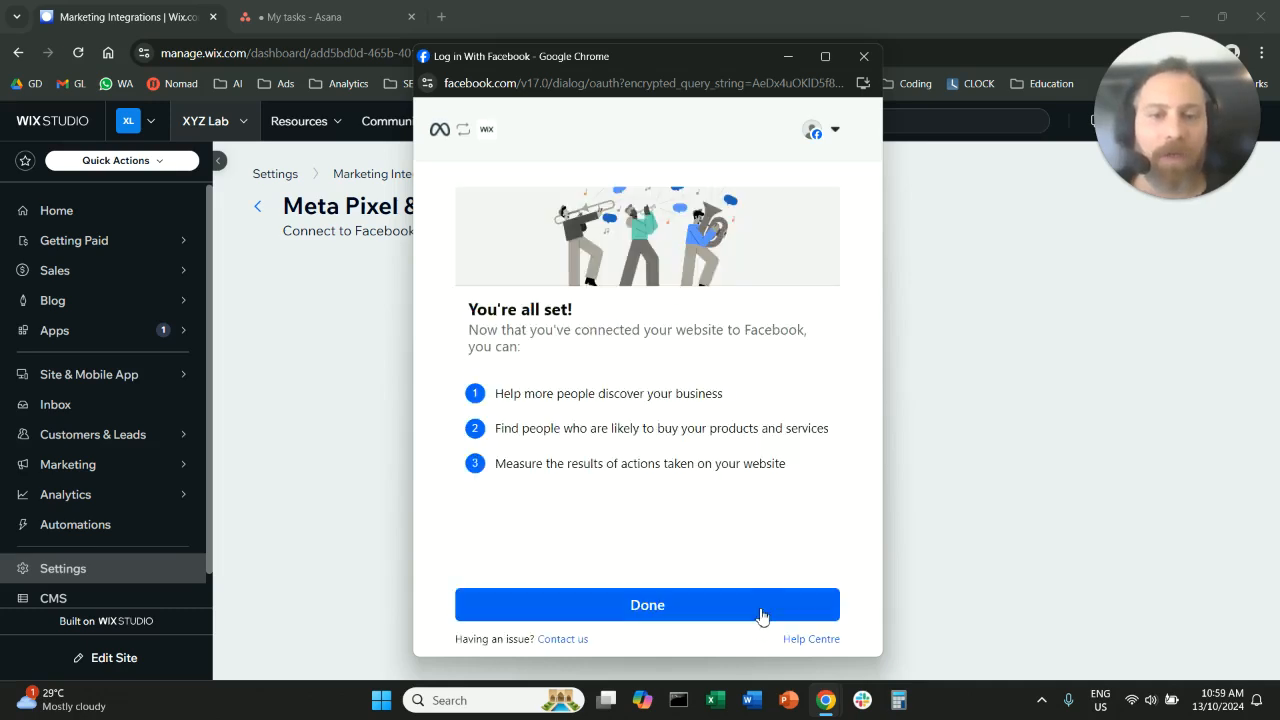
Close the Facebook window and check Meta Pixel & CAPI shows Connected.
{"action": "left_click", "coordinate": [647, 605]}
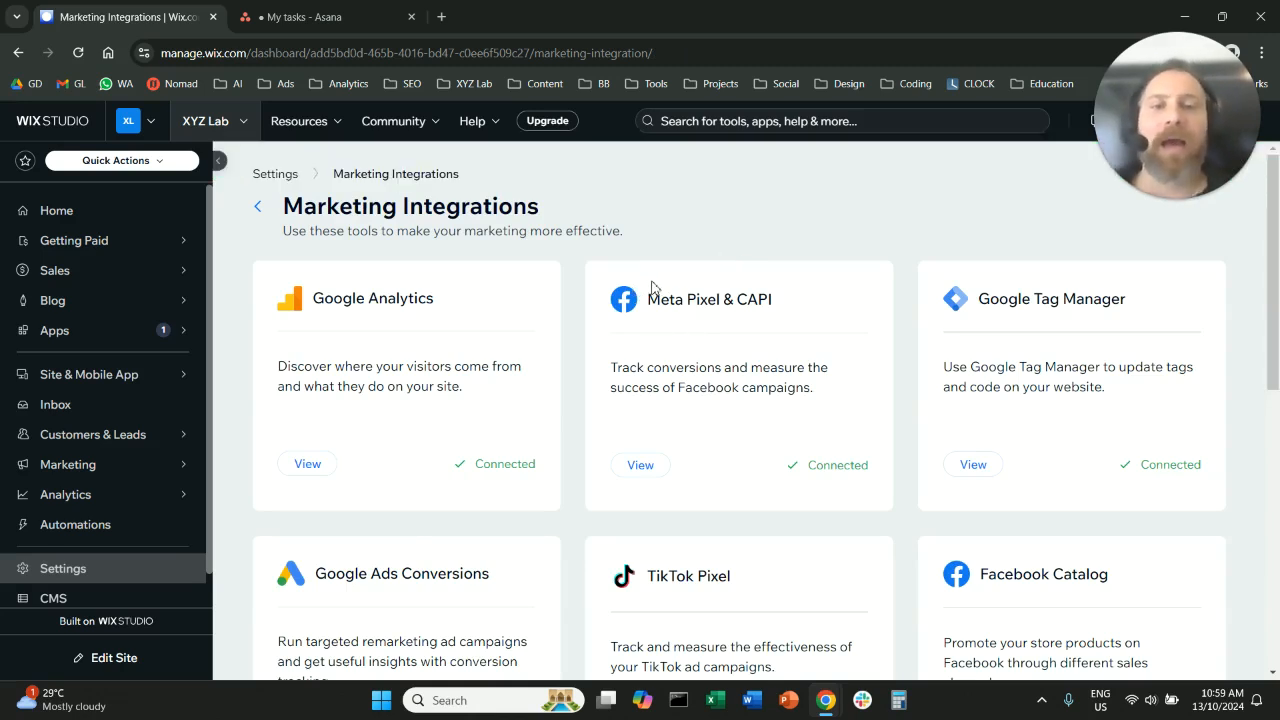
{"action": "double_click", "coordinate": [711, 299]}
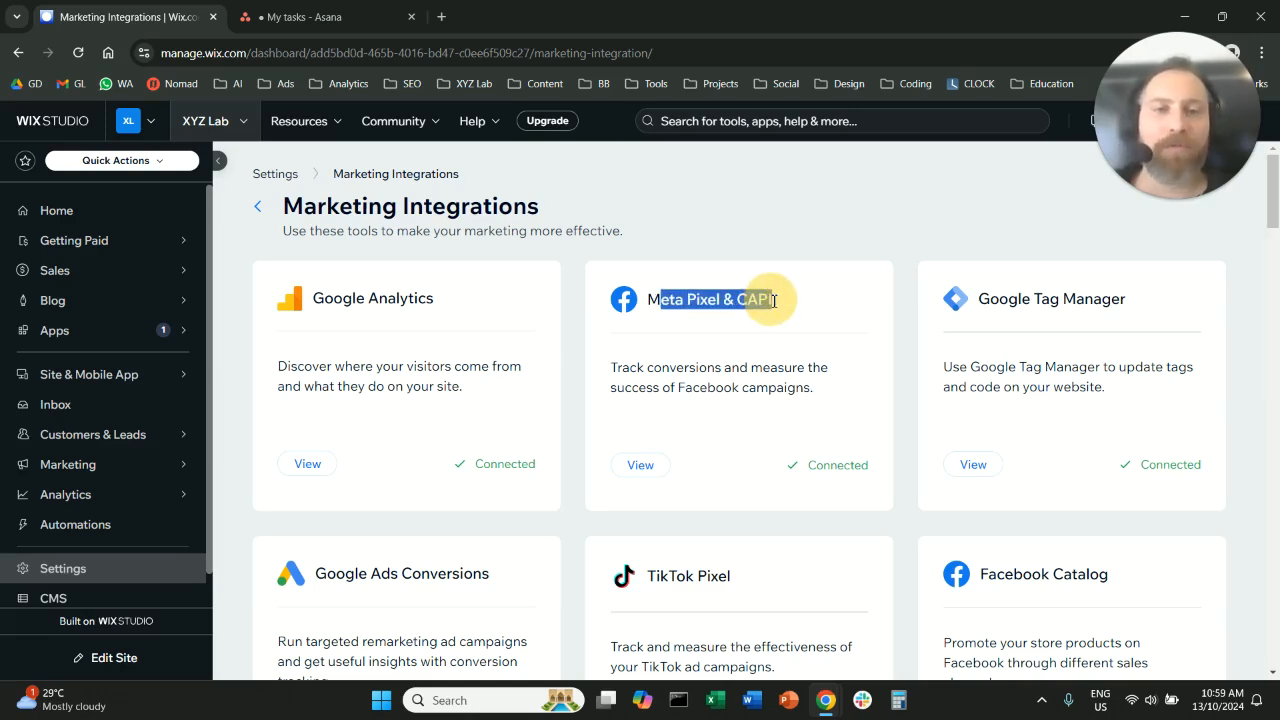
{"action": "mouse_move", "coordinate": [749, 246]}
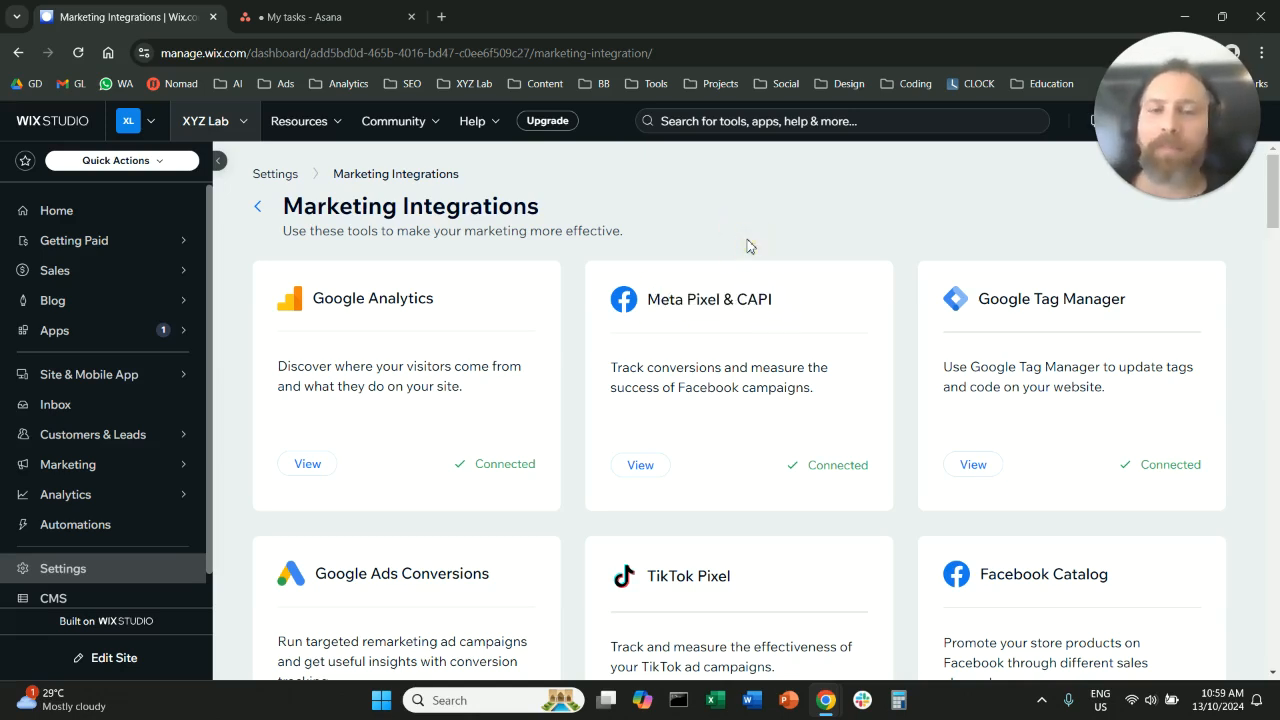